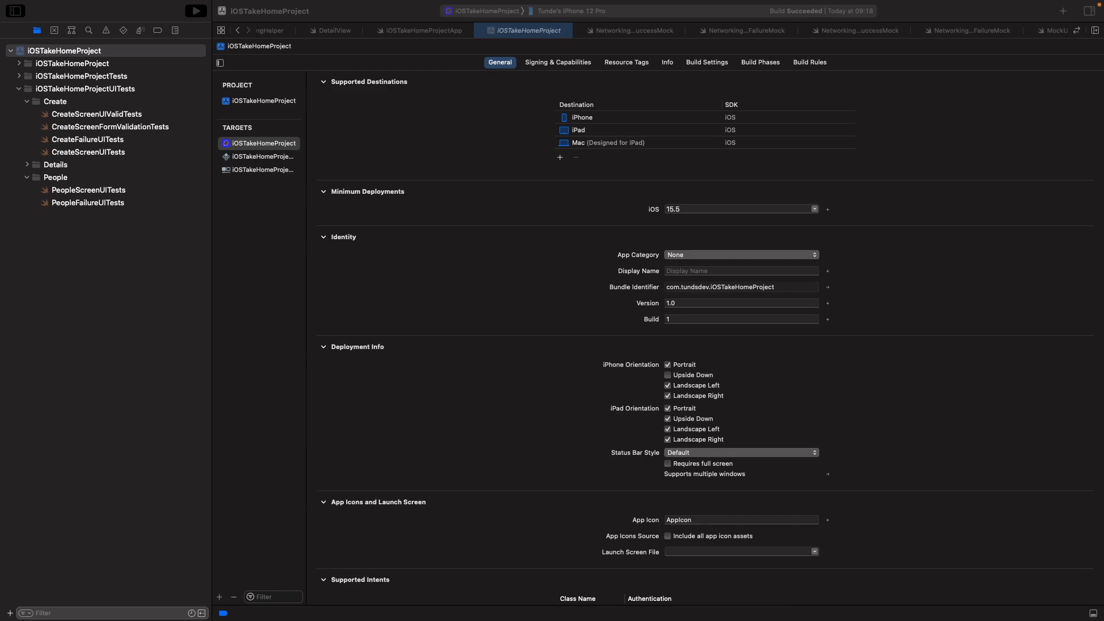
mouse_move(619, 273)
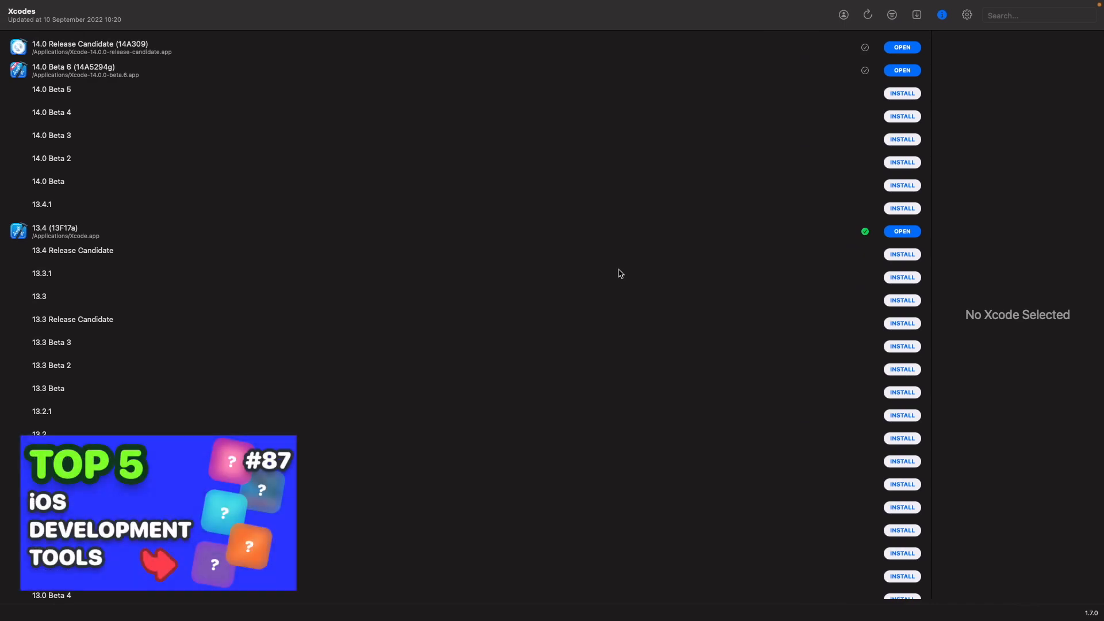
Scroll the Project navigator to reach Assets.xcassets and its launch-screen-background colour set
scroll("down", 3)
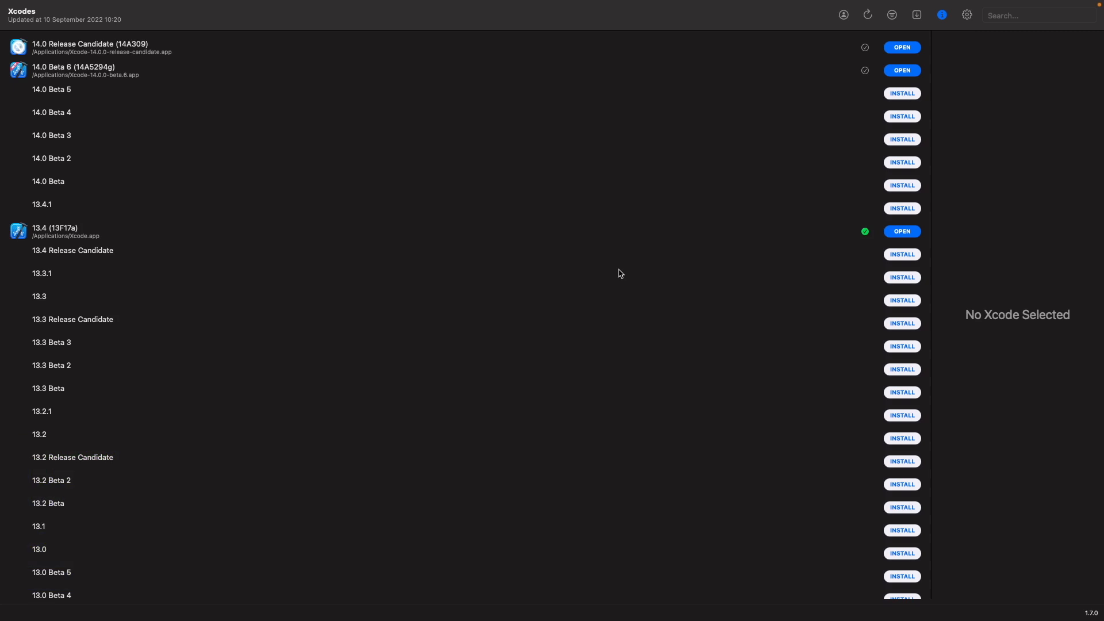
mouse_move(621, 290)
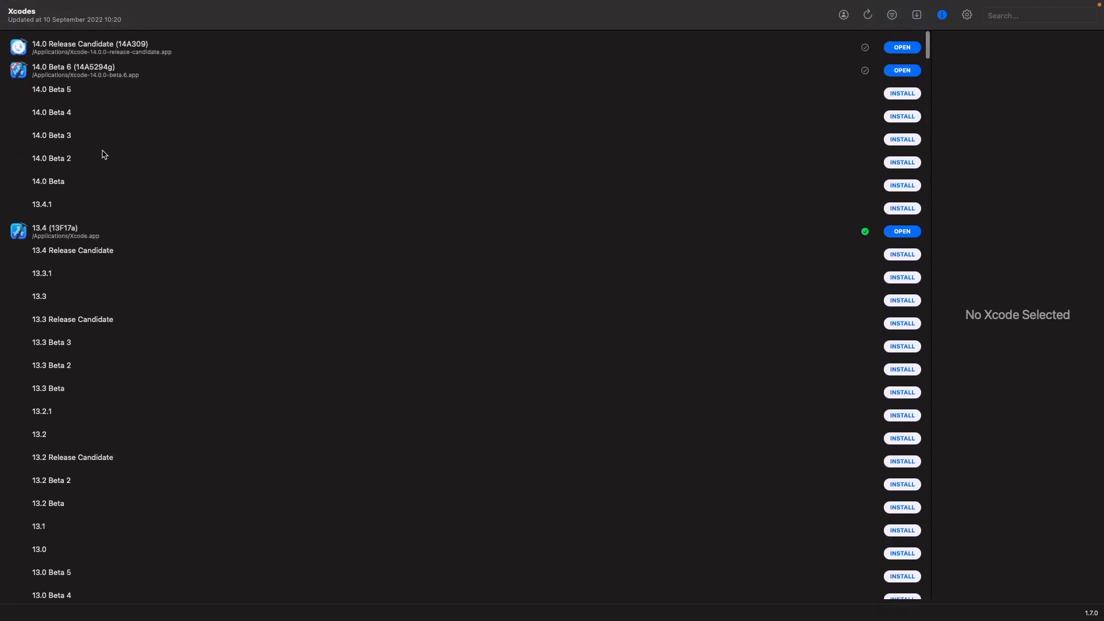
mouse_move(147, 82)
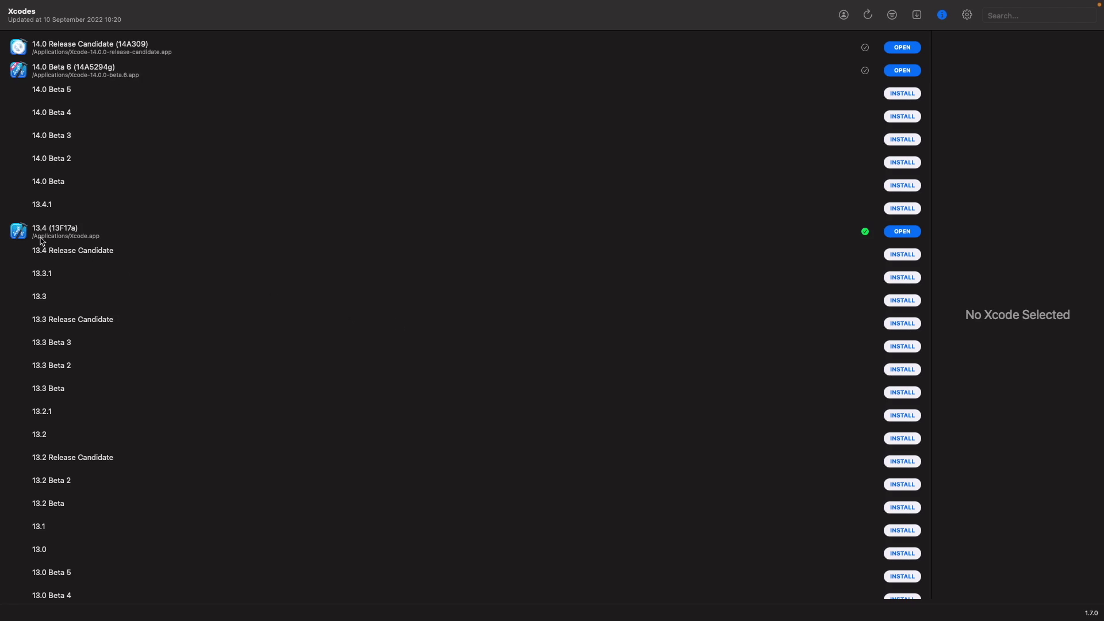
mouse_move(204, 226)
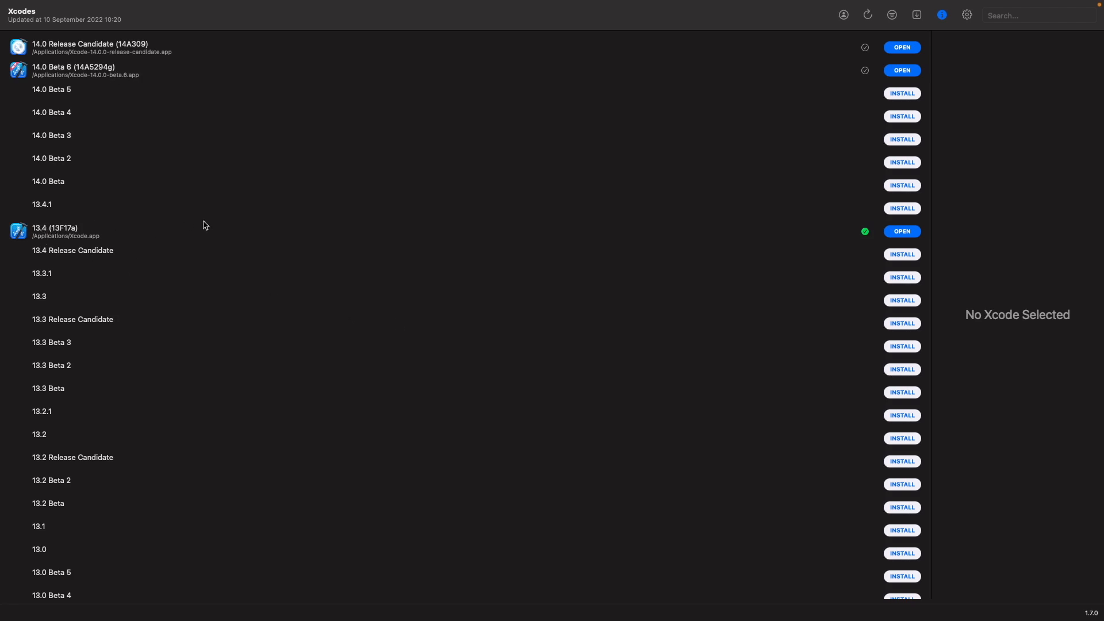
mouse_move(207, 124)
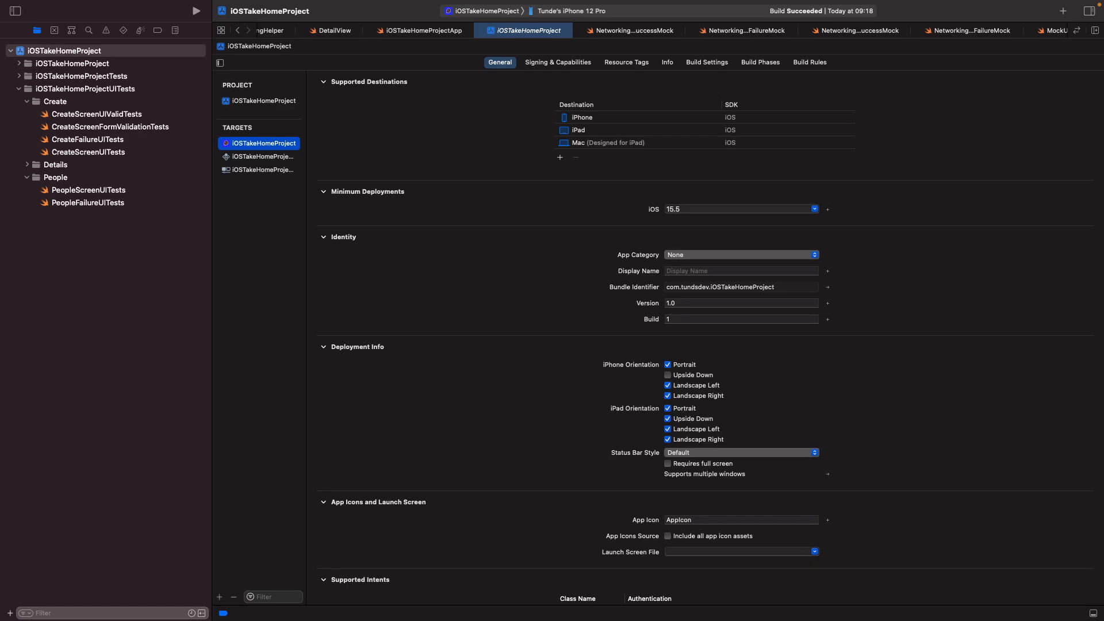
mouse_move(957, 328)
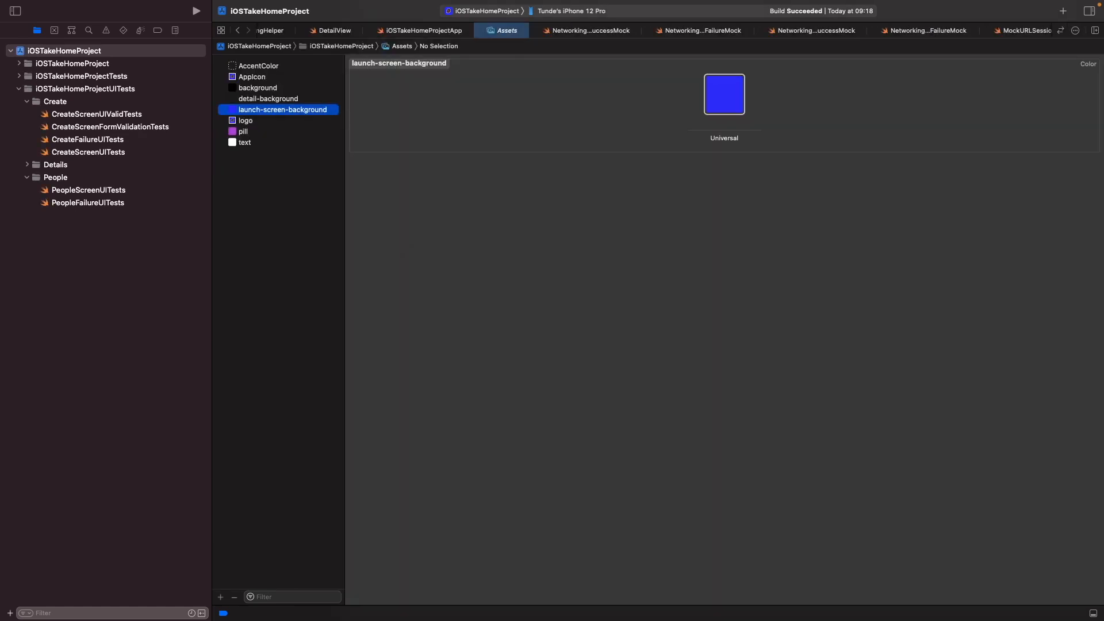
Select the AppIcon set and review its iPhone, iPad, App Store and Mac size wells
left_click(283, 109)
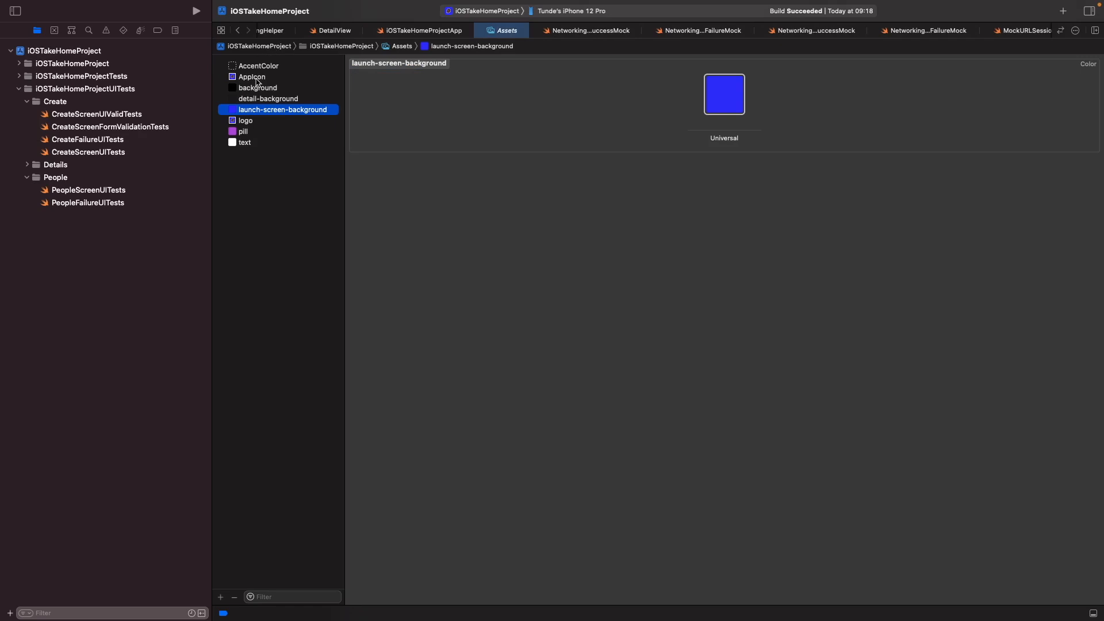
left_click(252, 76)
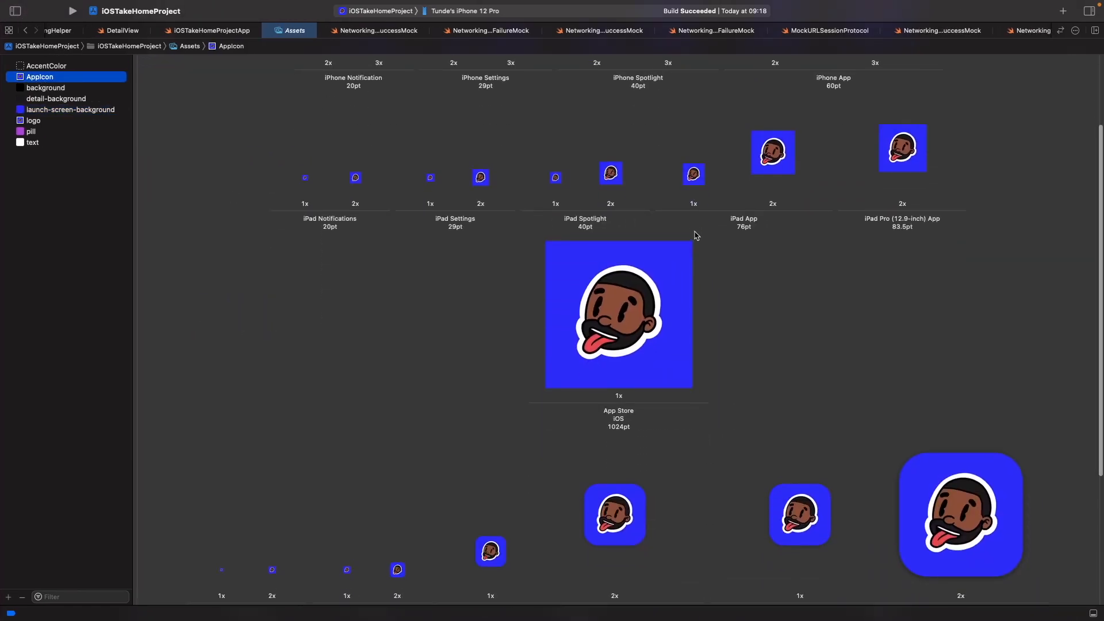
scroll("down", 3)
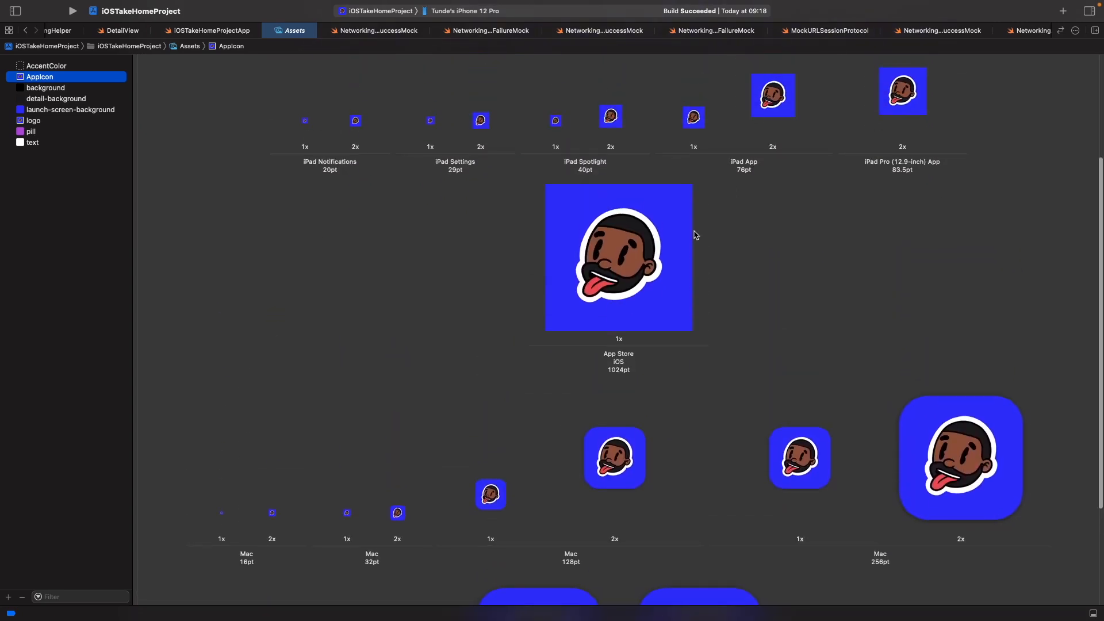
scroll("up", 3)
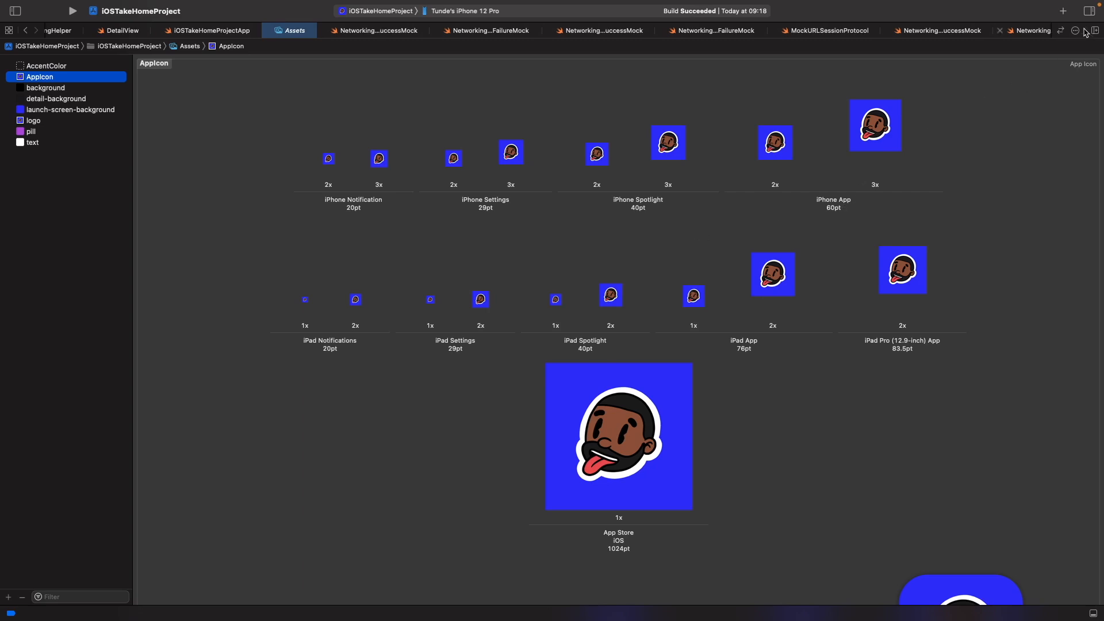
In the Attributes inspector set AppIcon's macOS to None and iOS to Single Size (1024pt)
left_click(1087, 30)
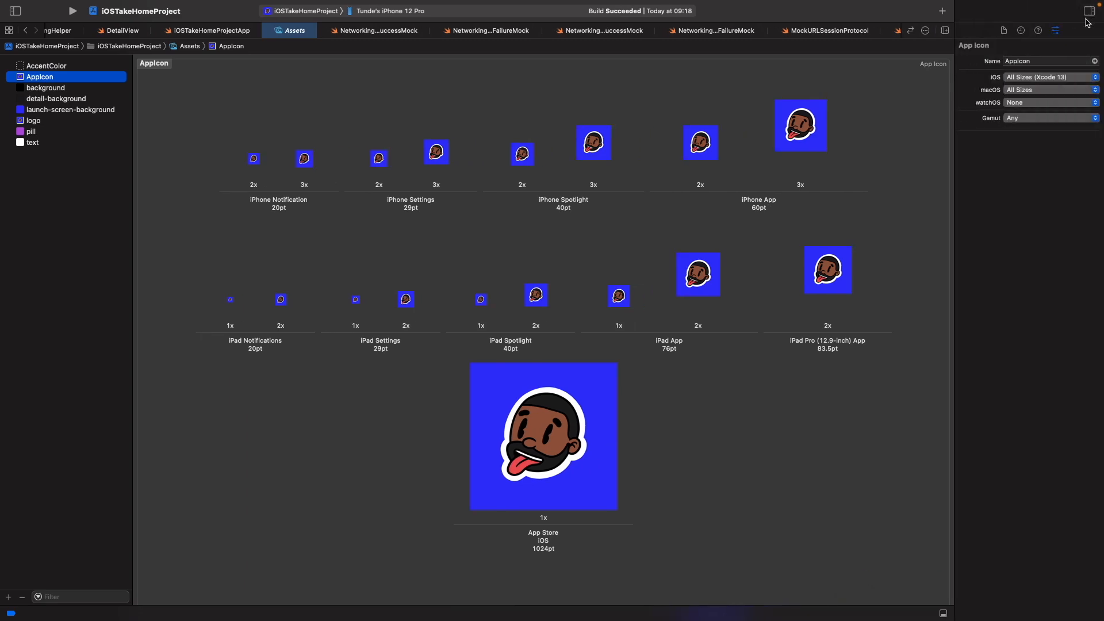
mouse_move(1068, 30)
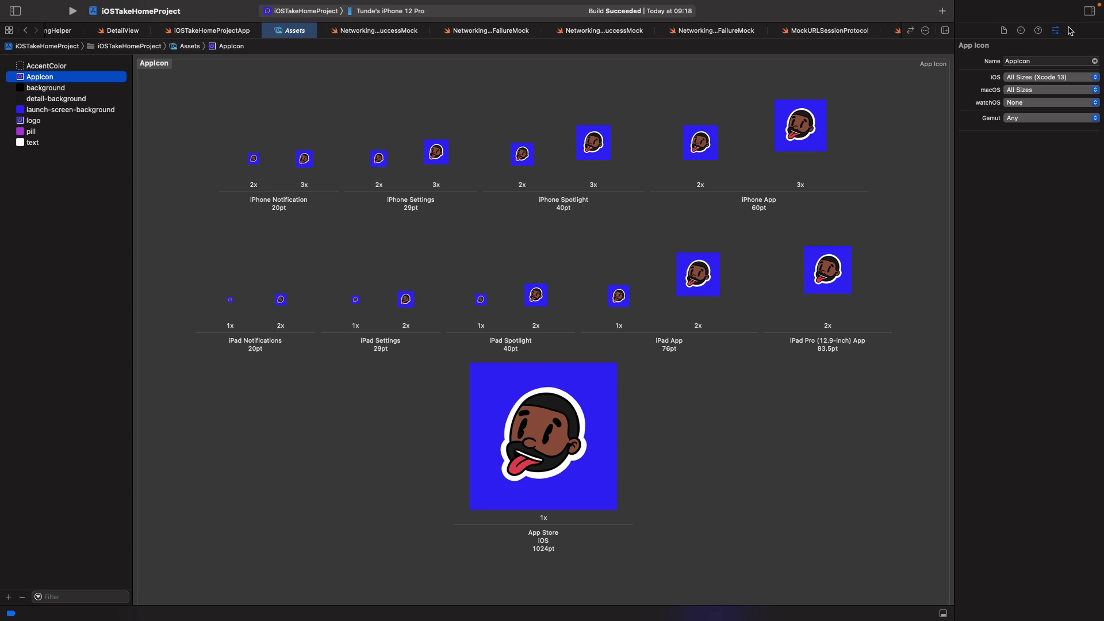
mouse_move(1056, 30)
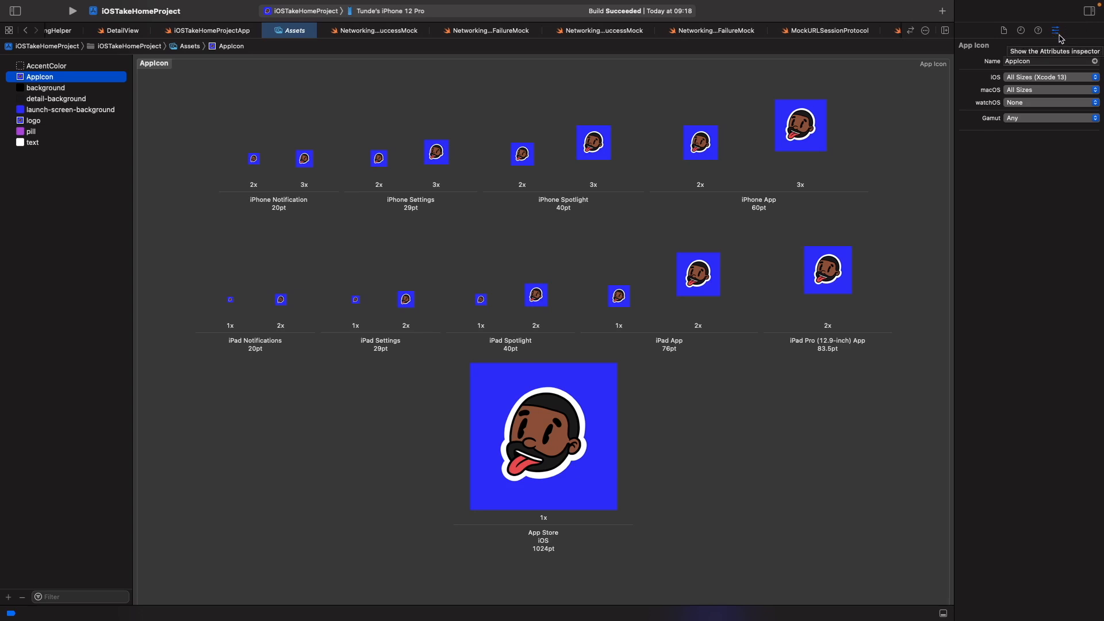
mouse_move(1056, 30)
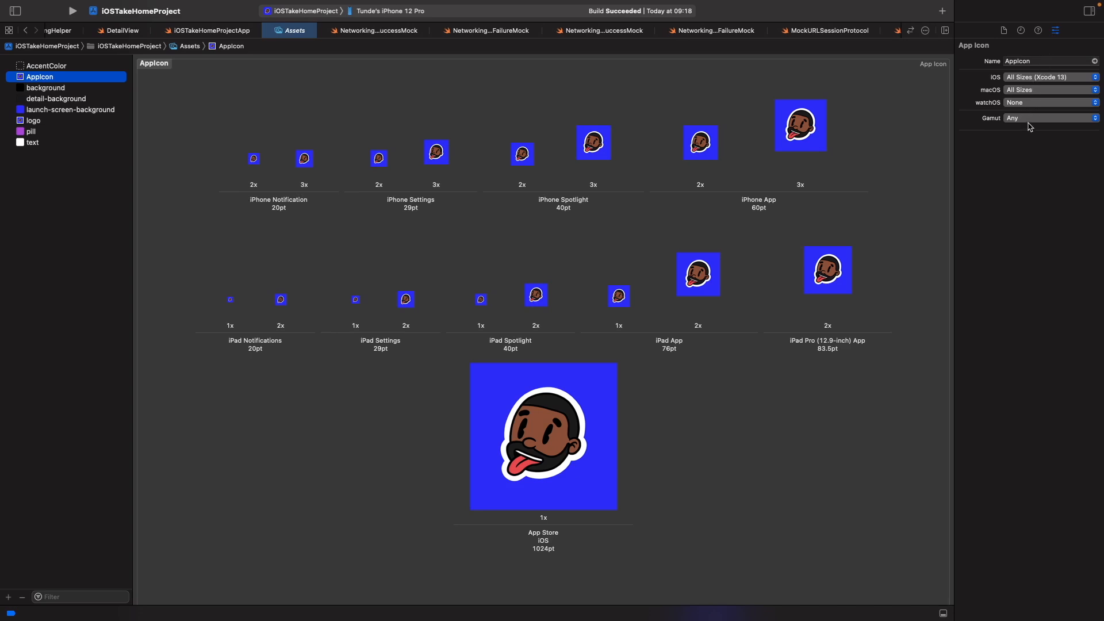
mouse_move(1028, 89)
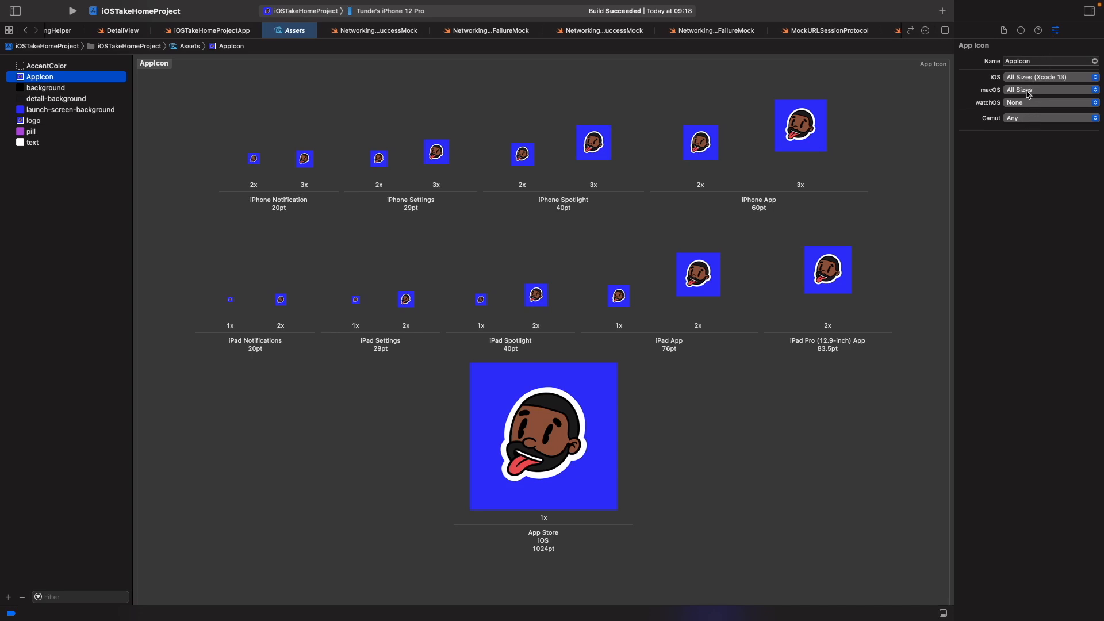
left_click(1048, 90)
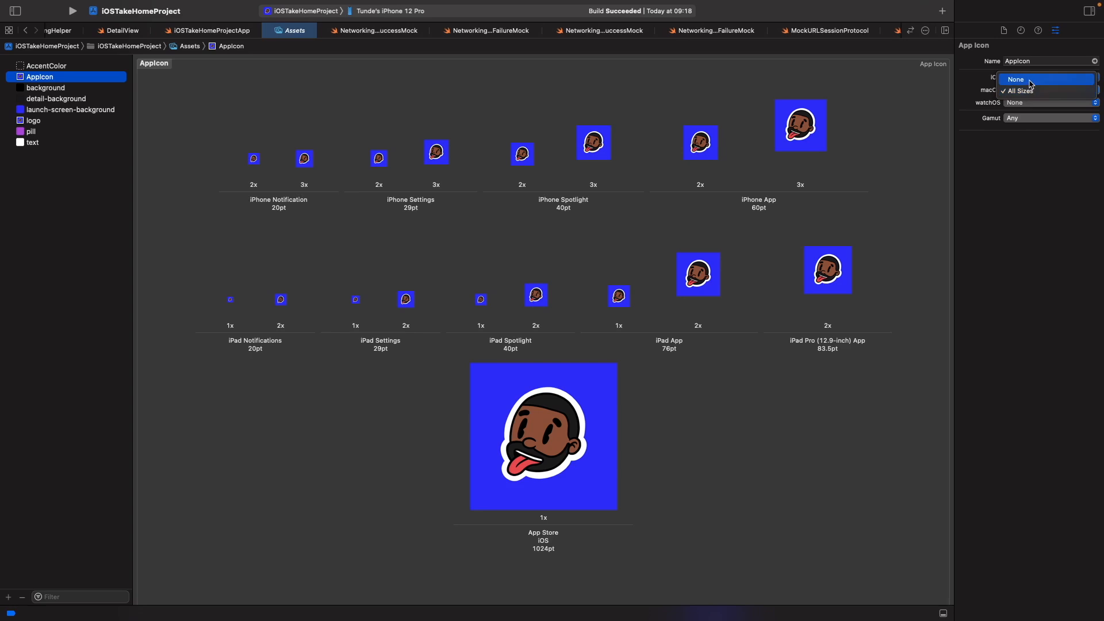
left_click(1020, 90)
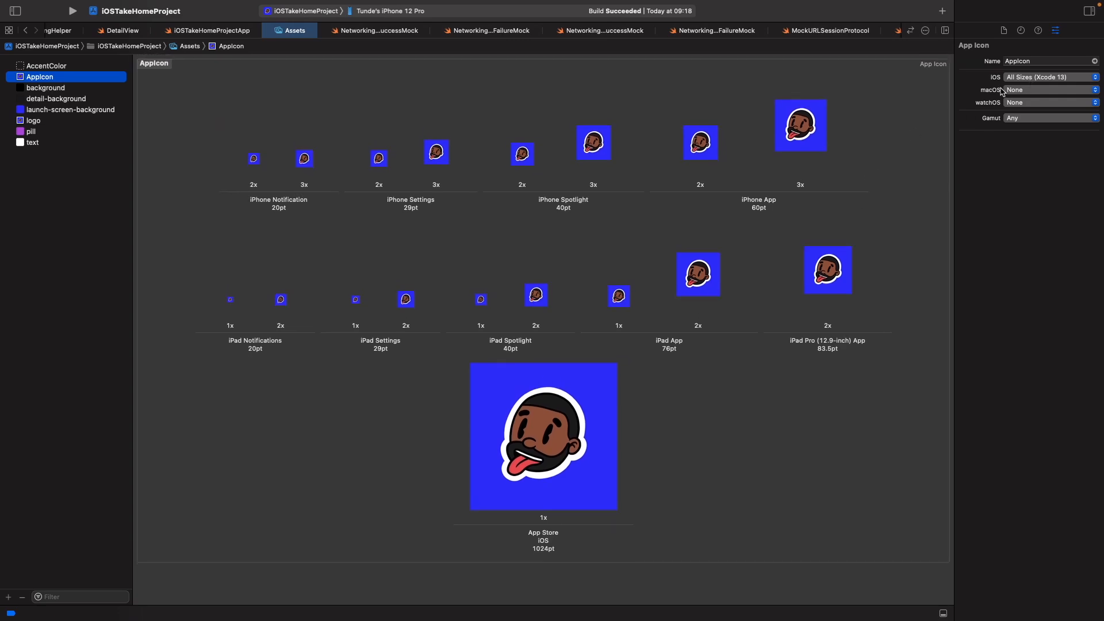
left_click(1048, 77)
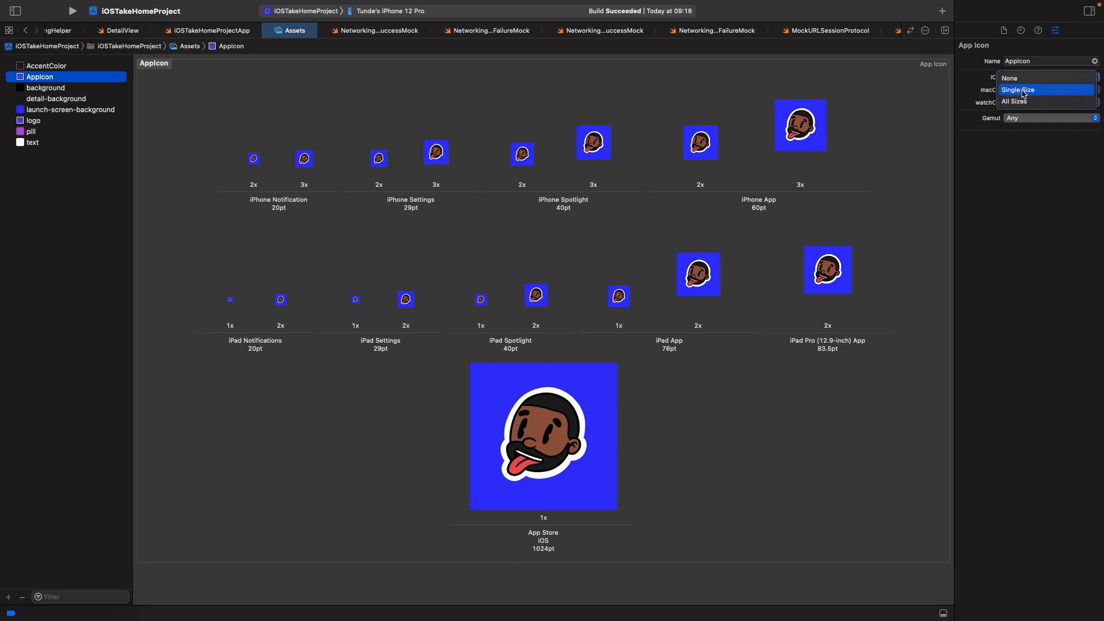
left_click(1018, 89)
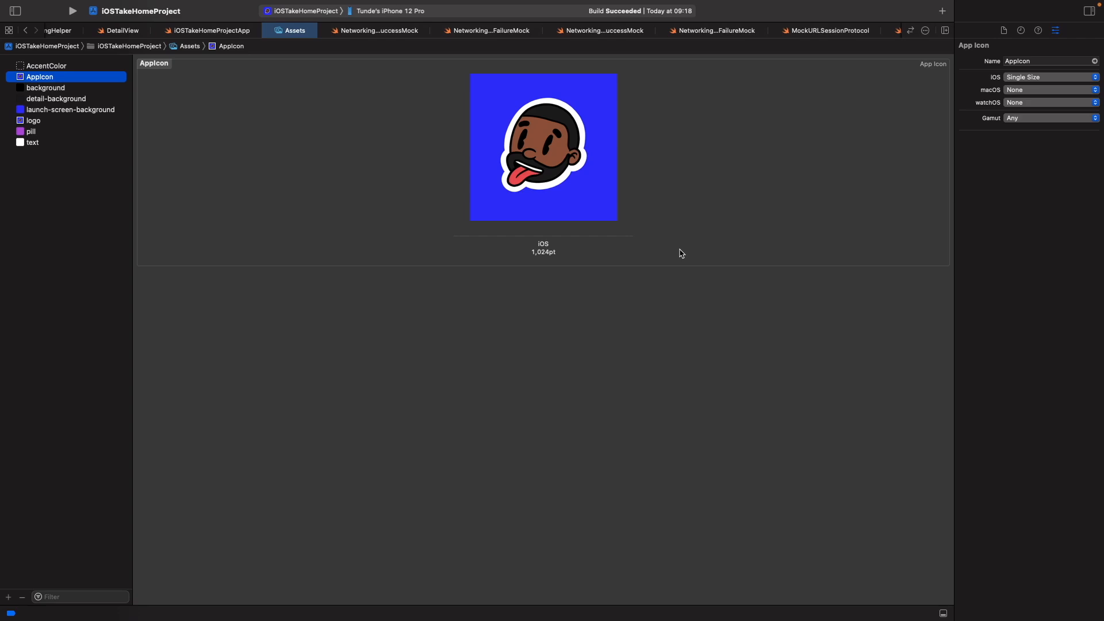
mouse_move(543, 259)
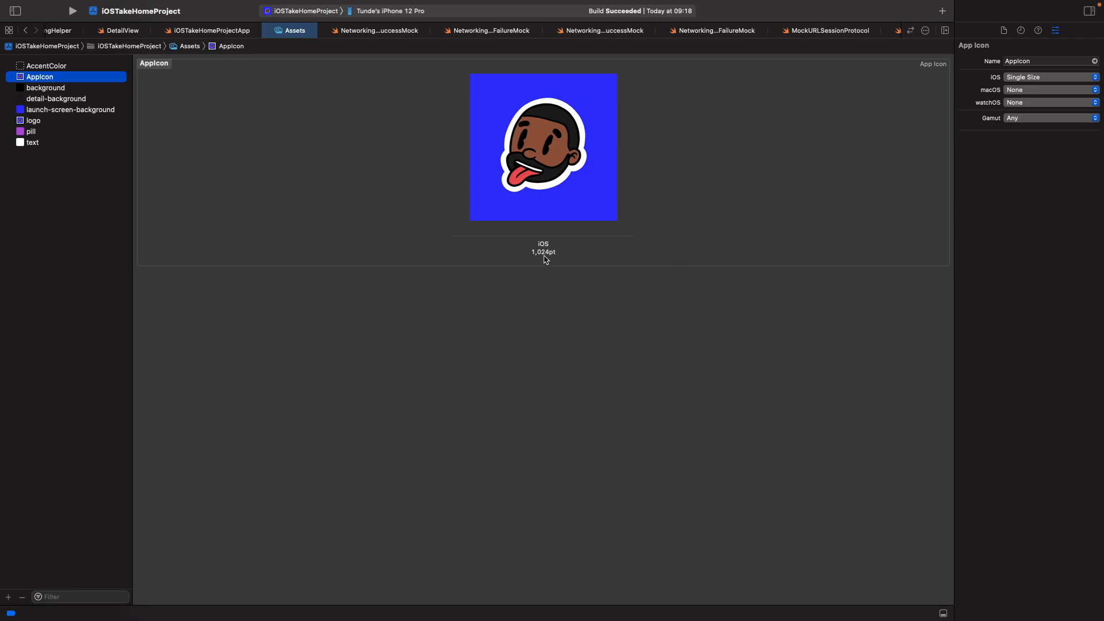
mouse_move(468, 234)
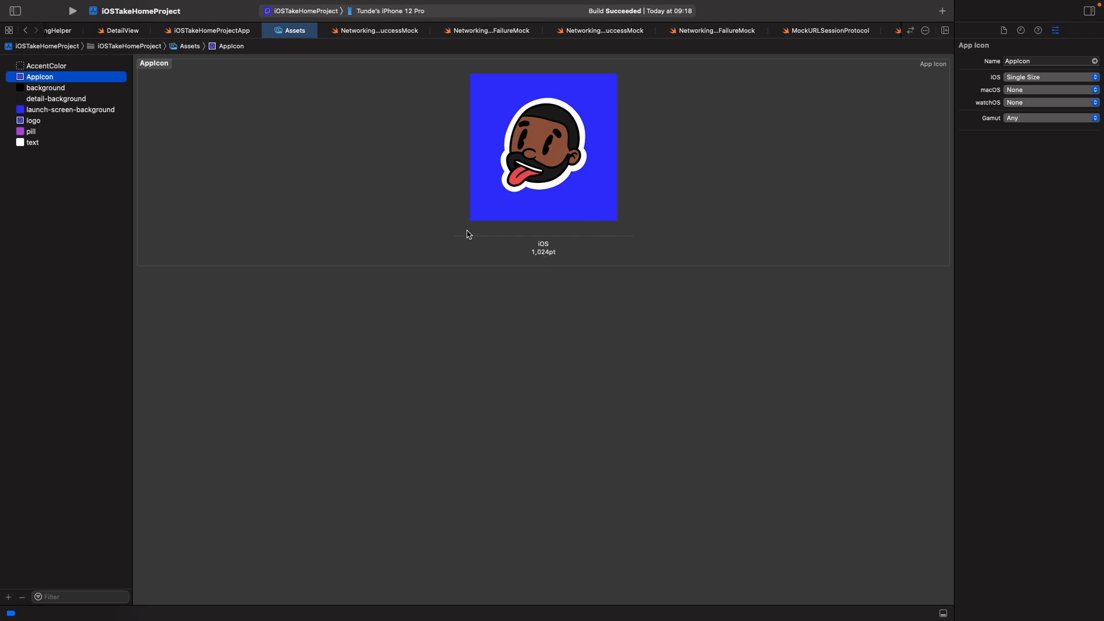
mouse_move(507, 301)
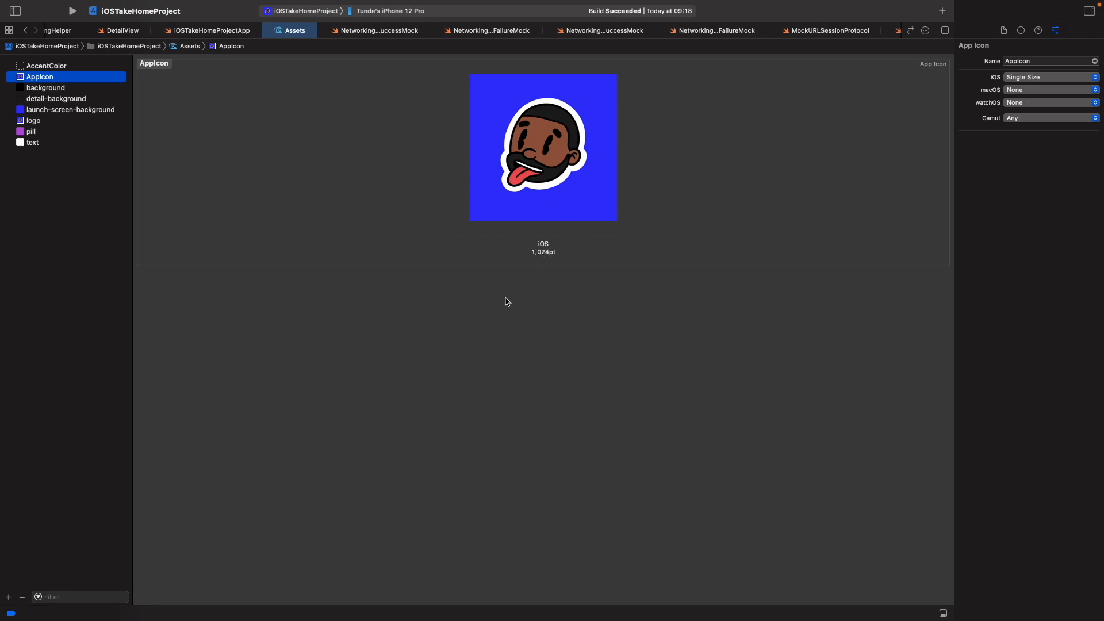
mouse_move(68, 68)
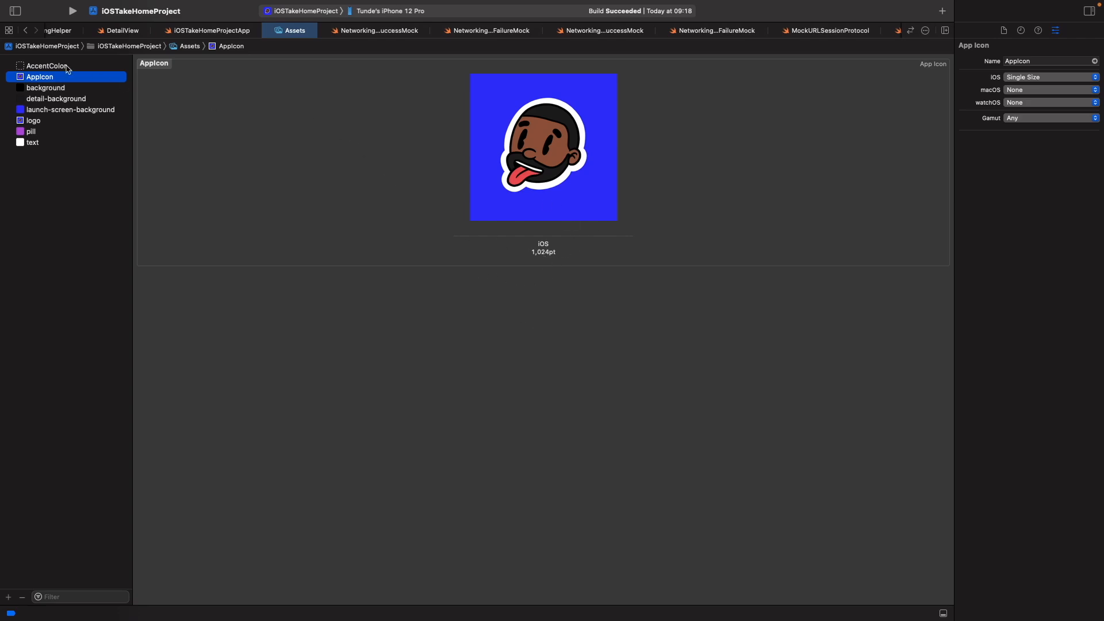
mouse_move(26, 602)
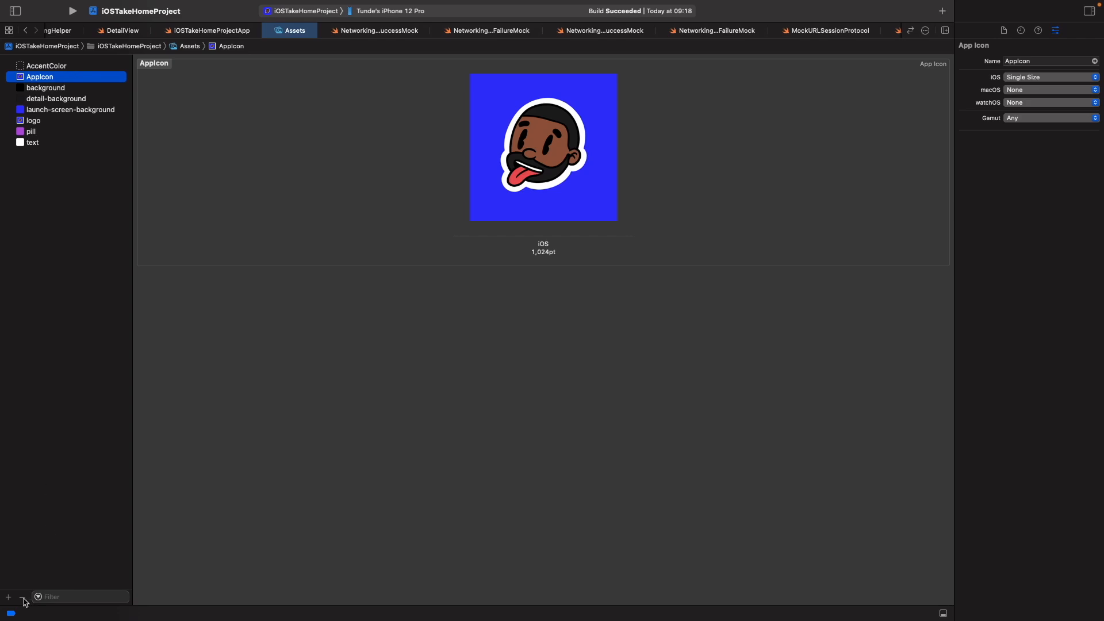
Delete the old AppIcon and add a new empty iOS App Icon set, then select it
left_click(8, 597)
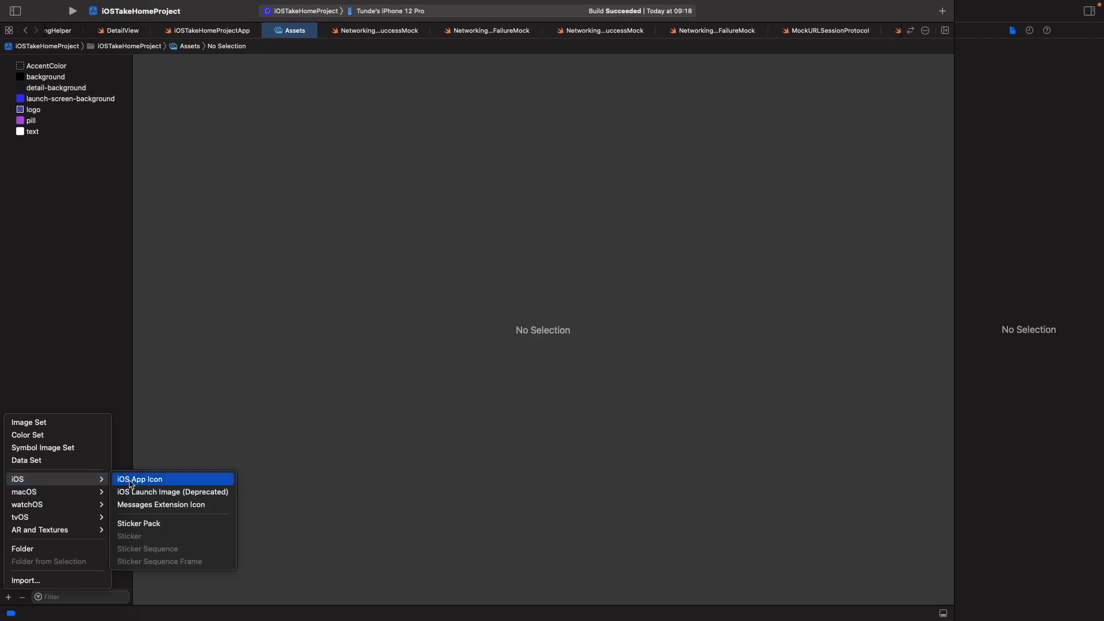
left_click(140, 478)
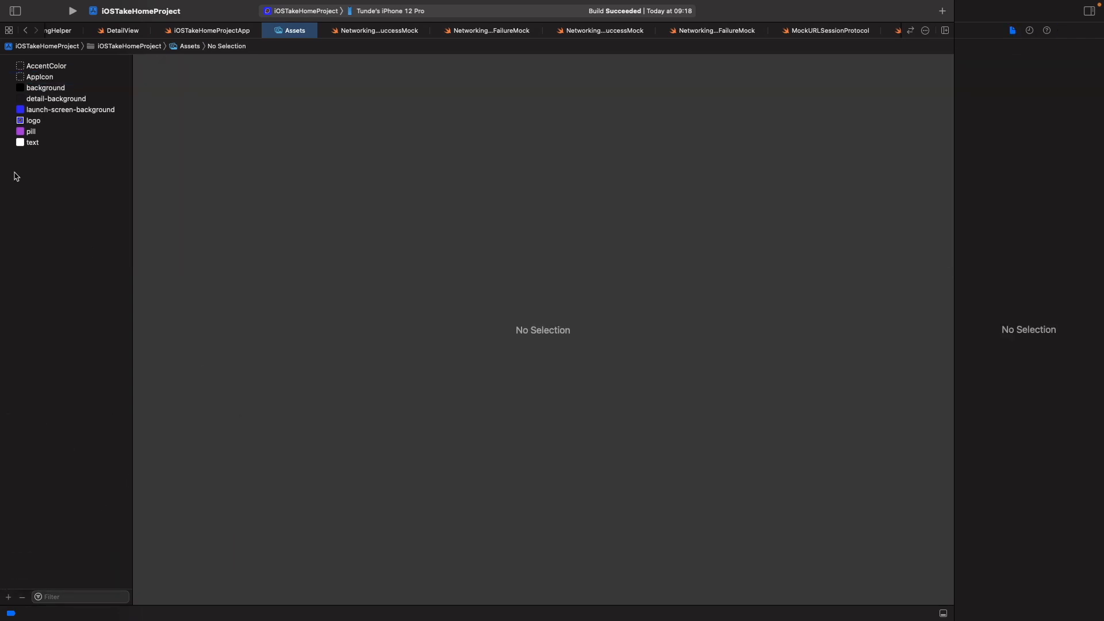
left_click(40, 77)
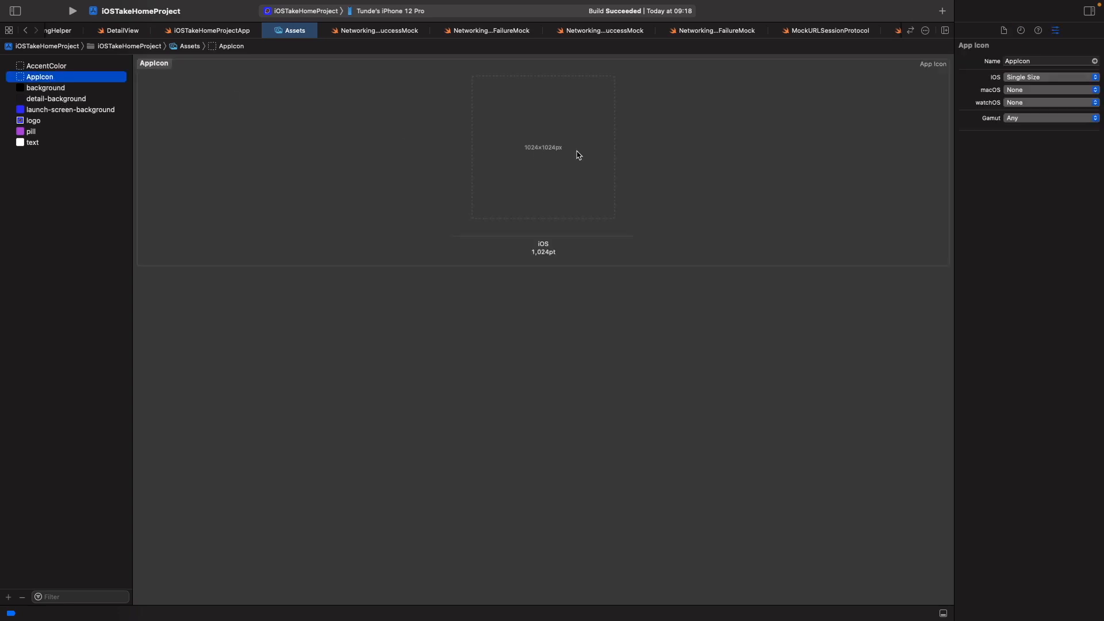
mouse_move(527, 179)
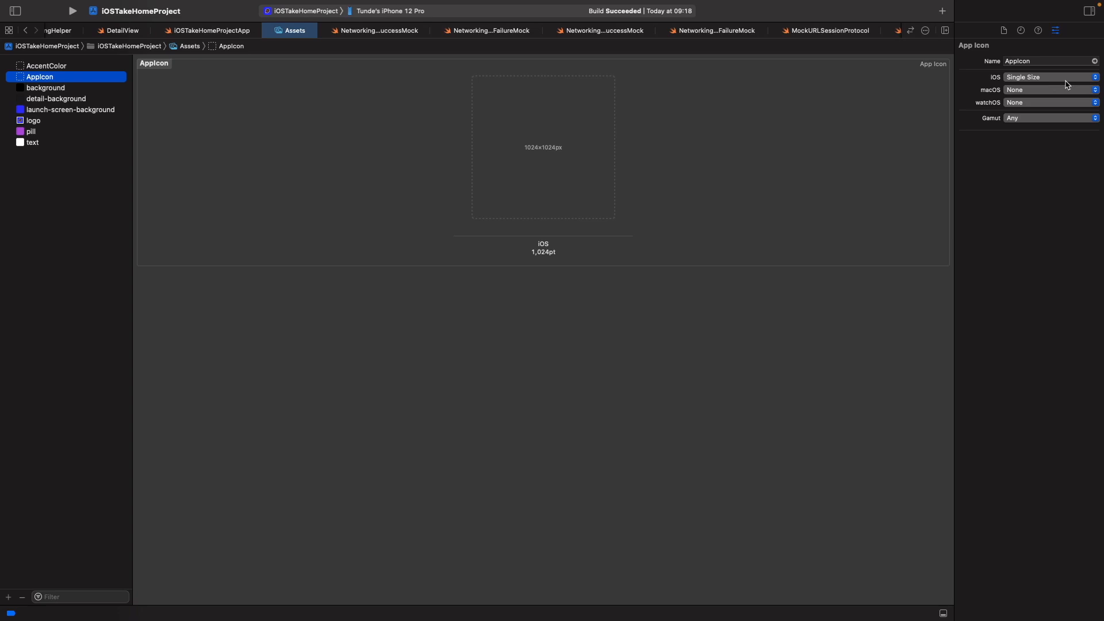
mouse_move(760, 181)
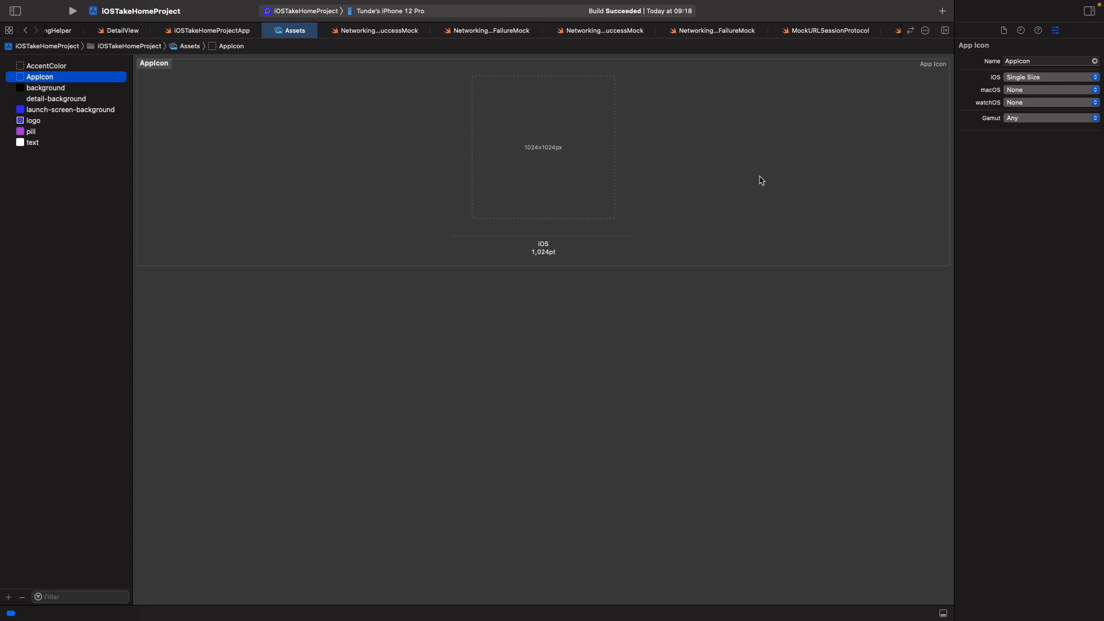
mouse_move(552, 153)
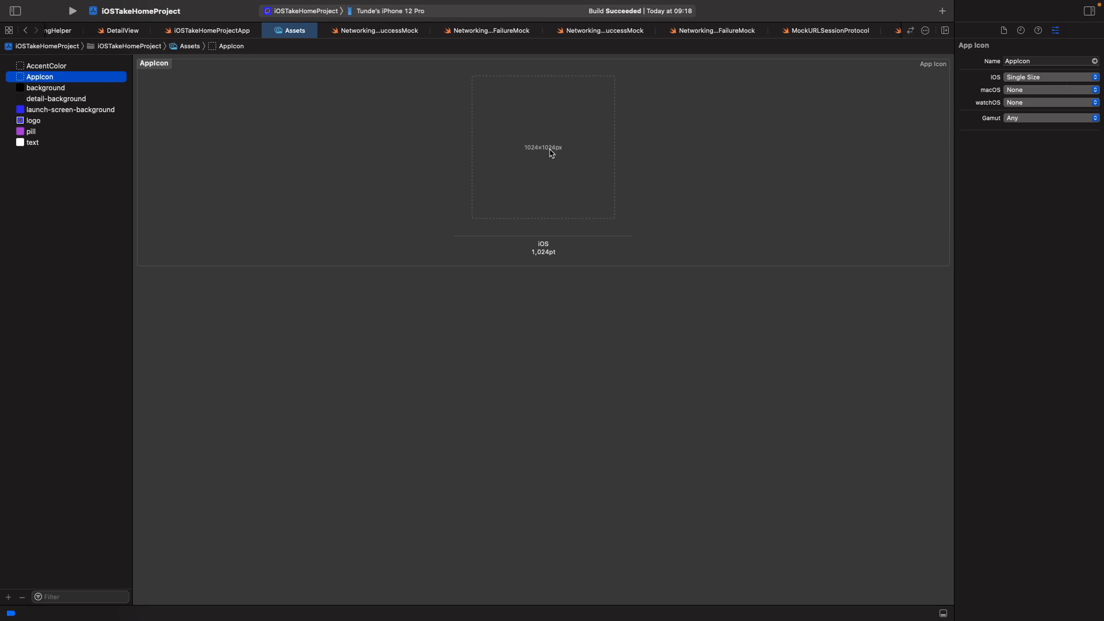
mouse_move(557, 155)
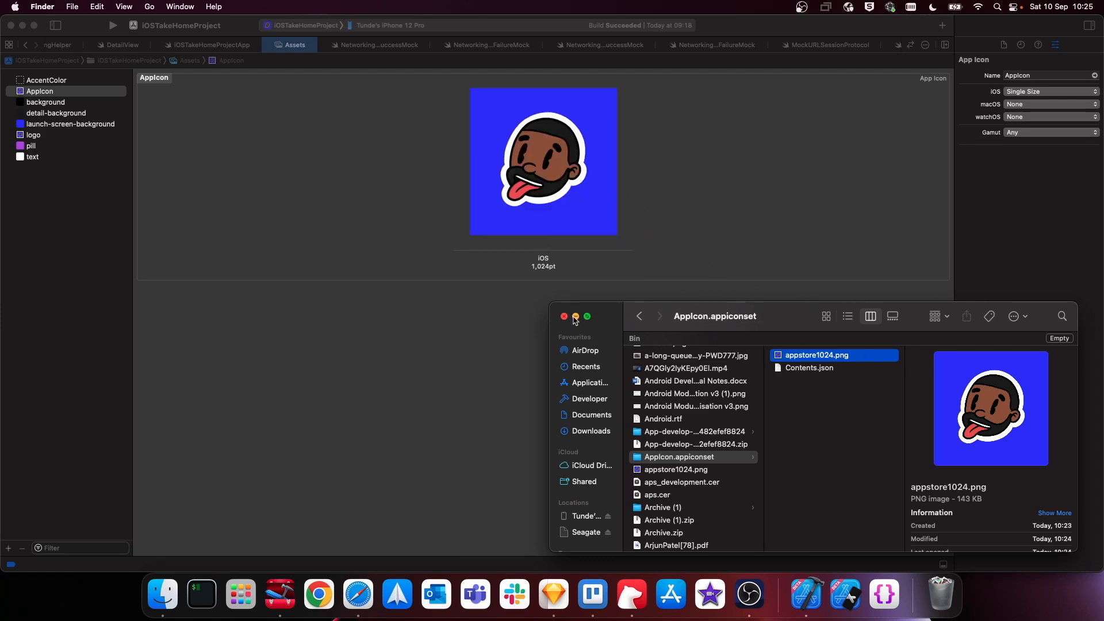
Minimize the appstore1024.png Finder window and return to Xcode with the face image in the 1024pt slot
left_click(575, 316)
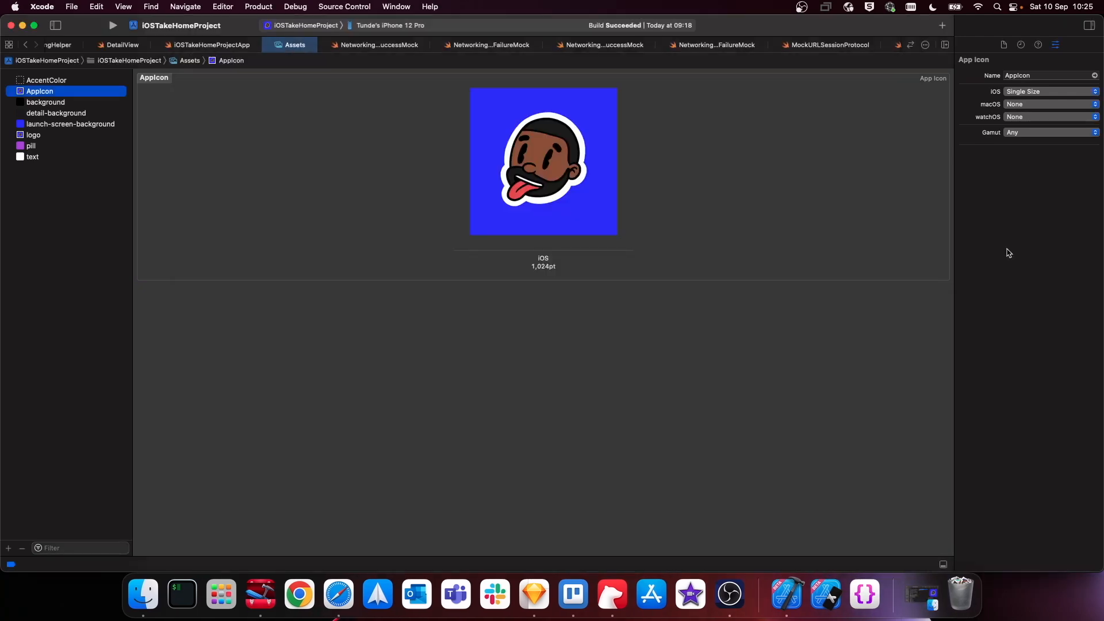
left_click(34, 25)
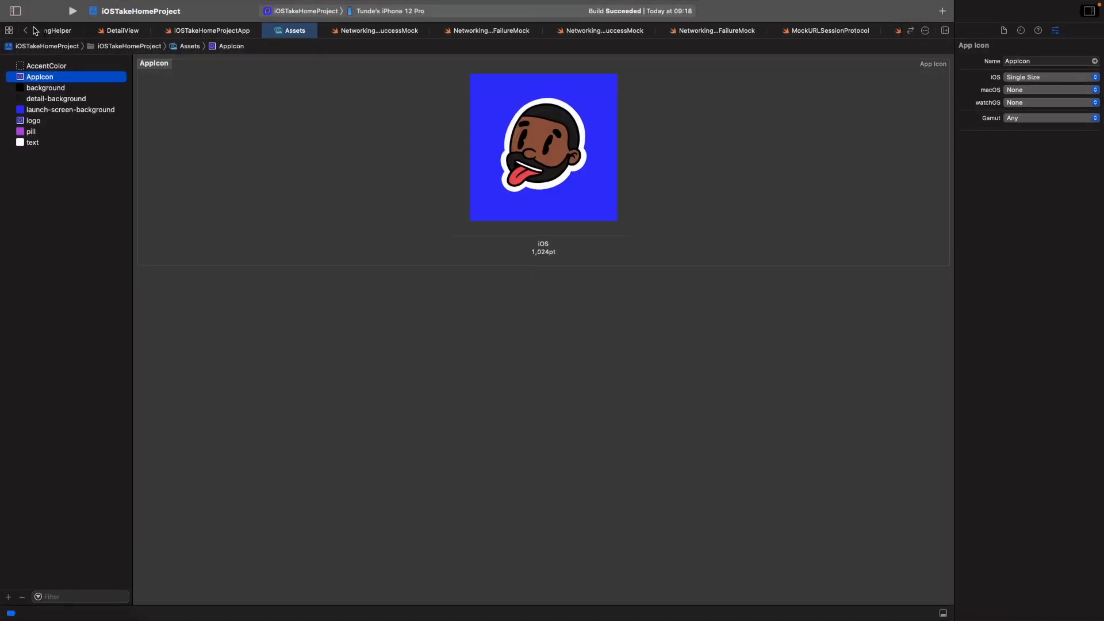
mouse_move(33, 30)
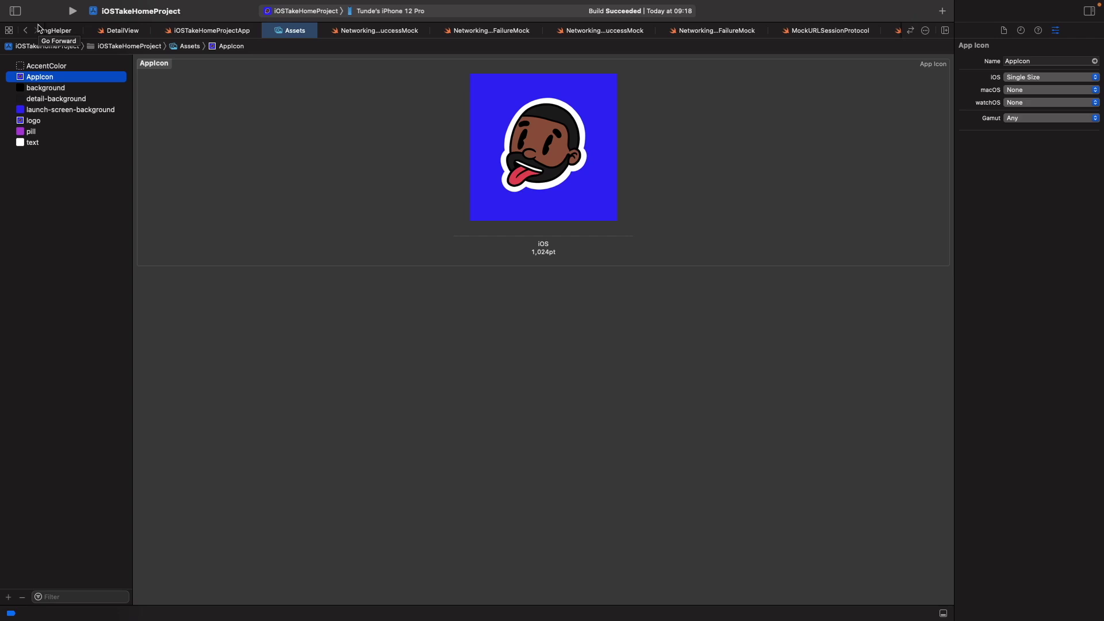
left_click(390, 11)
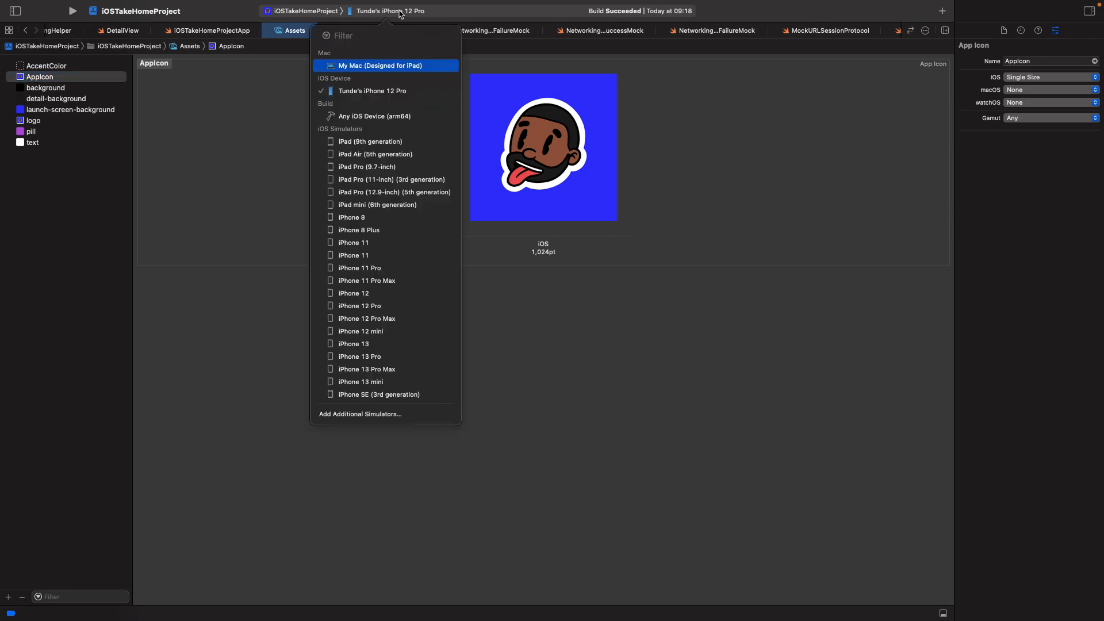
mouse_move(359, 306)
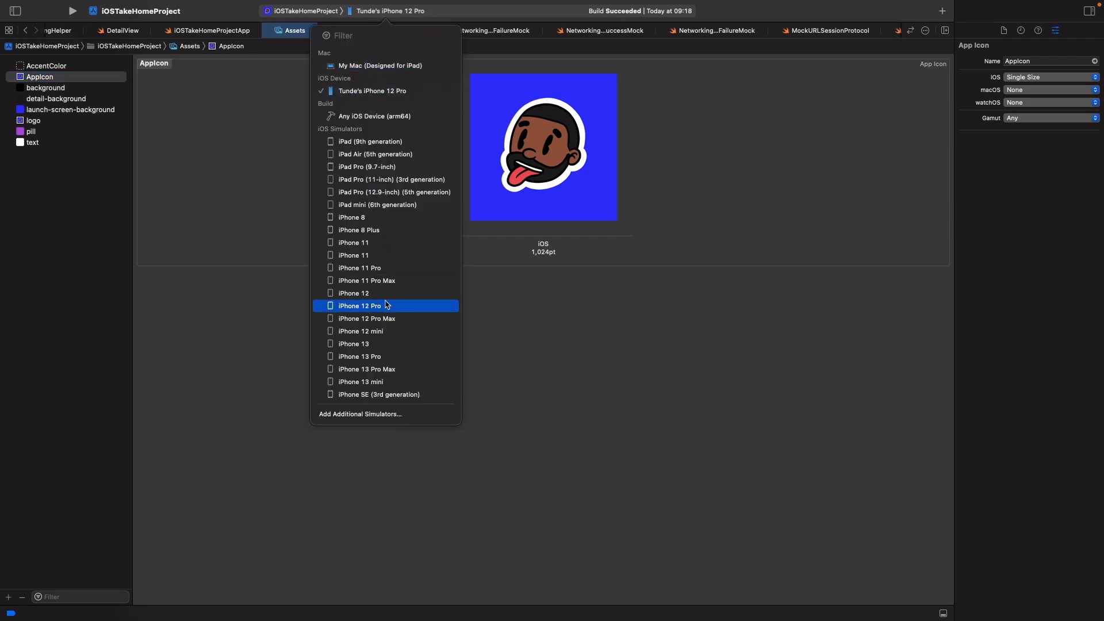
Choose an iPhone 13 Pro simulator as the run destination
left_click(359, 355)
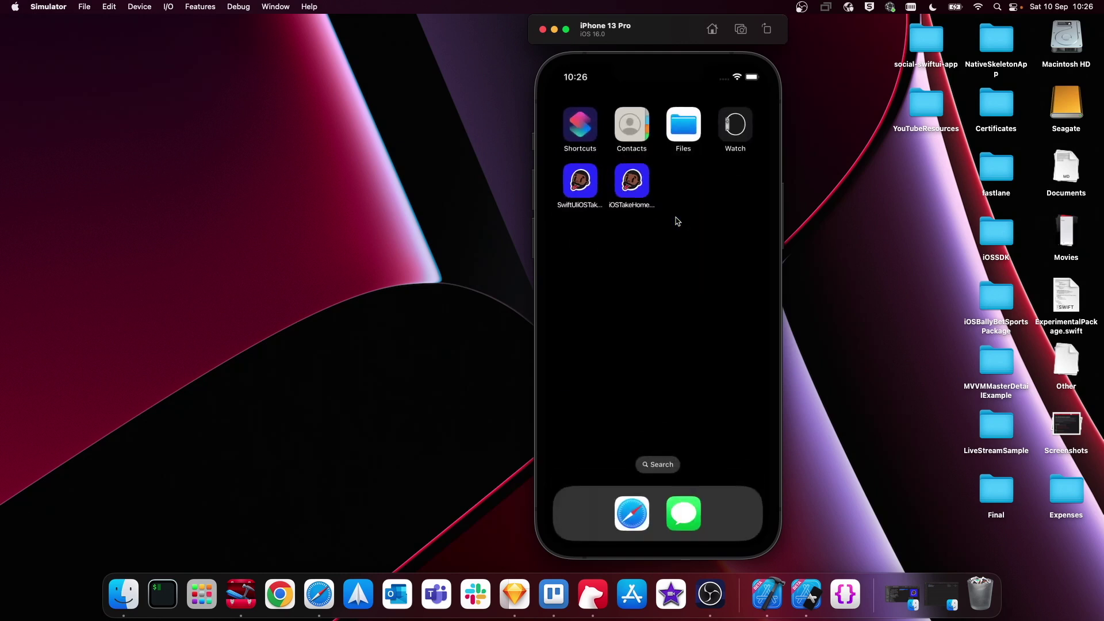
mouse_move(636, 213)
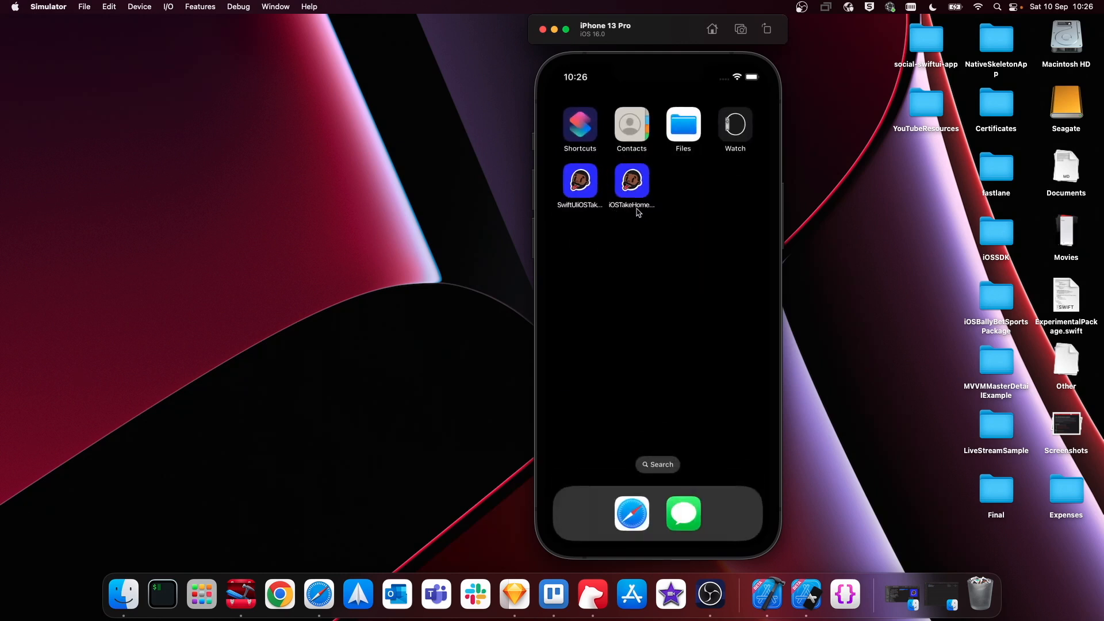
mouse_move(585, 92)
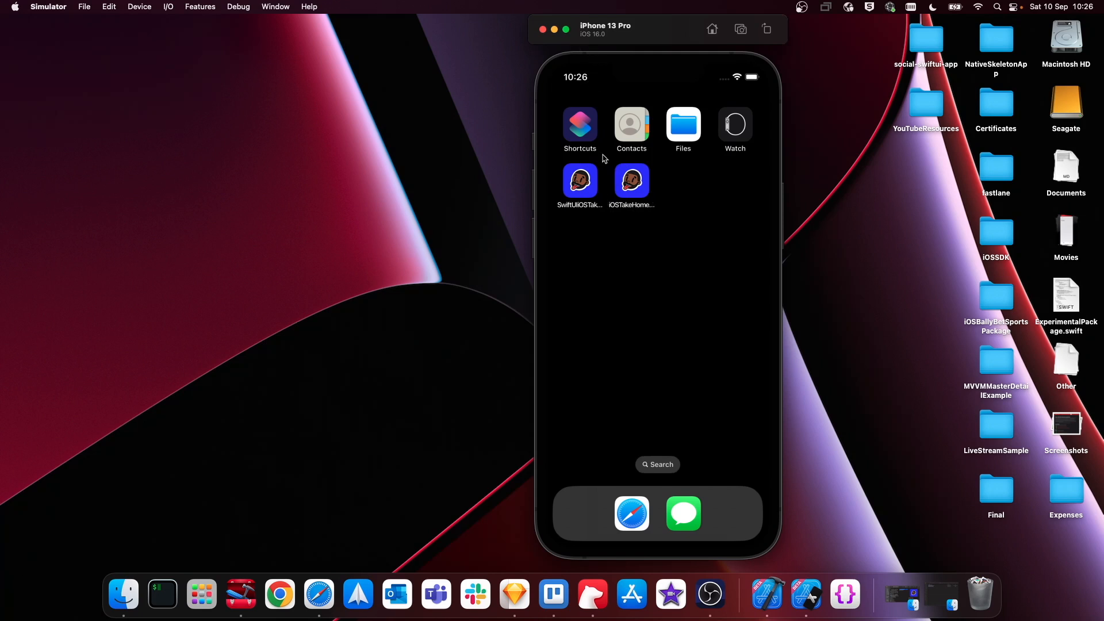
mouse_move(650, 168)
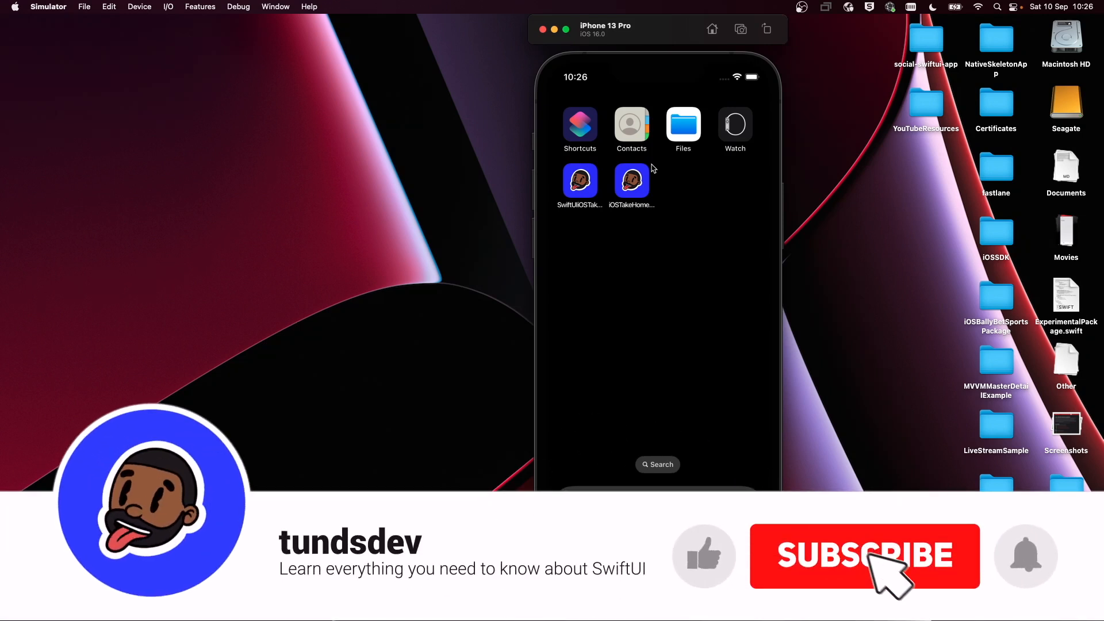
left_click(864, 555)
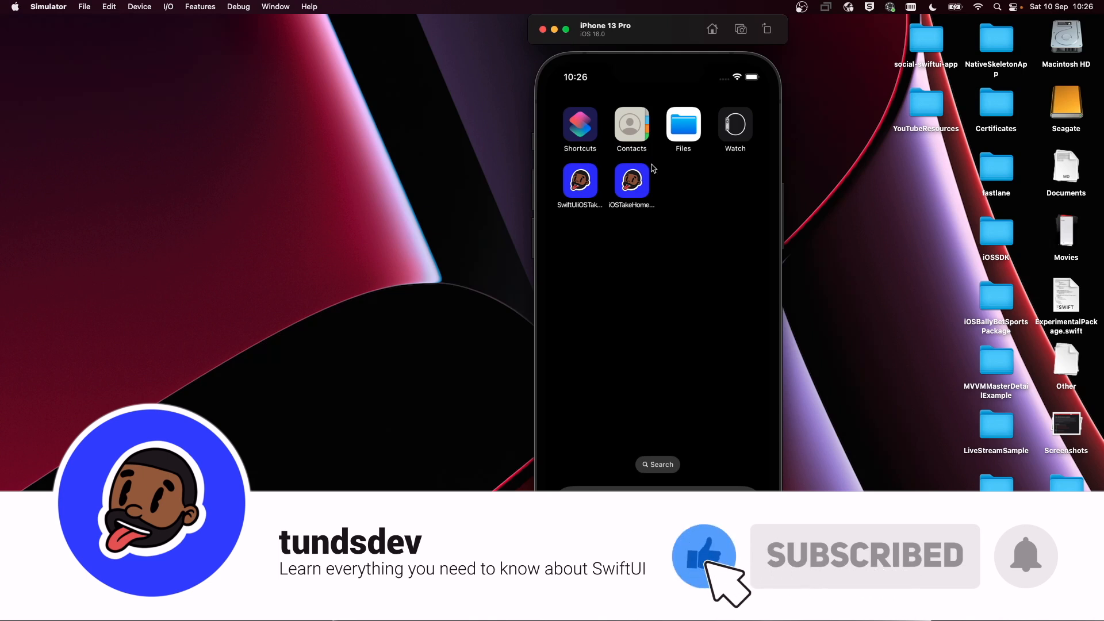